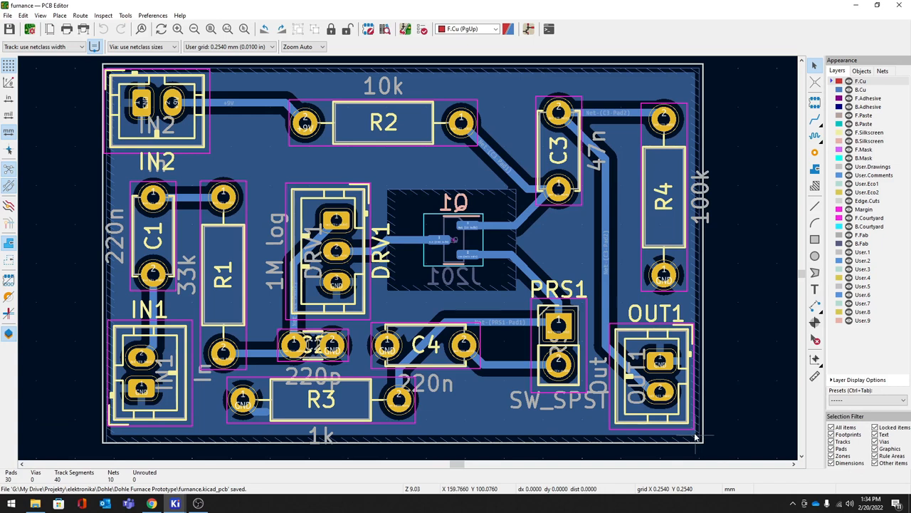
{"action": "mouse_move", "coordinate": [700, 81]}
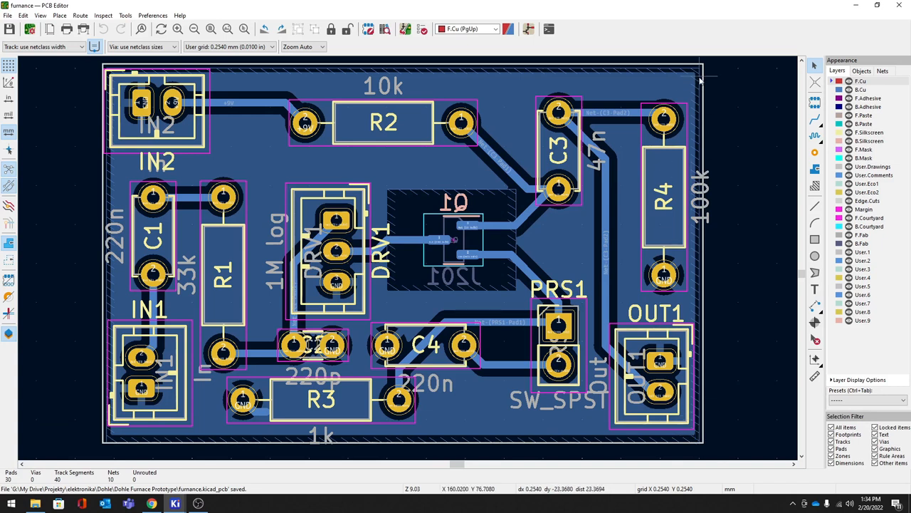
{"action": "mouse_move", "coordinate": [698, 75]}
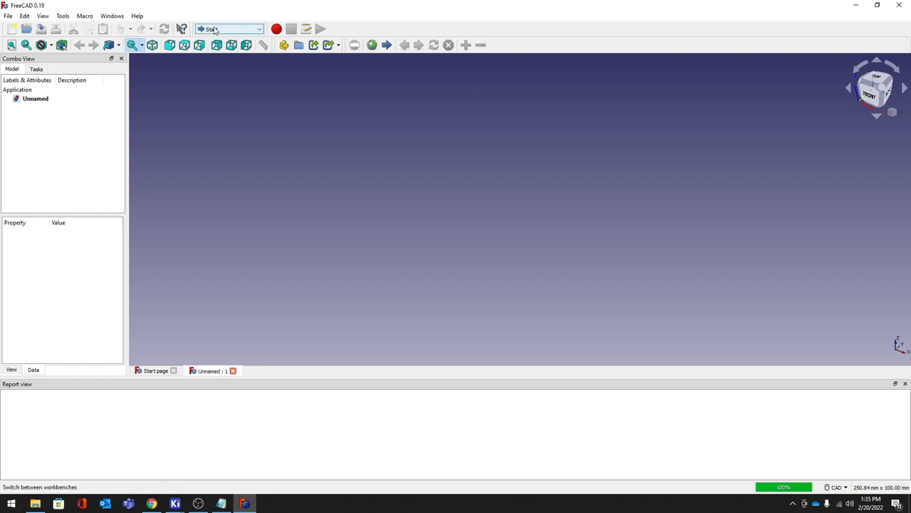
- Activate the KiCadStepUp workbench from FreeCAD's workbench dropdown
{"action": "left_click", "coordinate": [227, 29]}
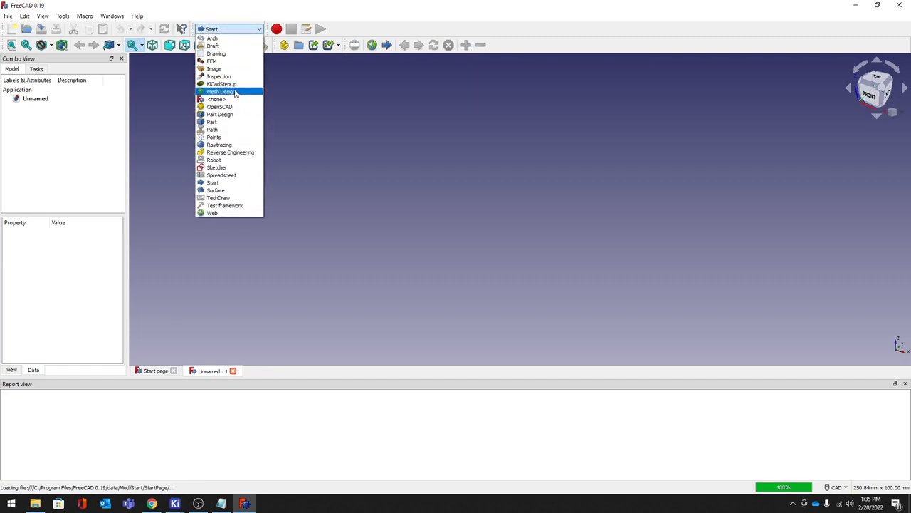
{"action": "left_click", "coordinate": [222, 84]}
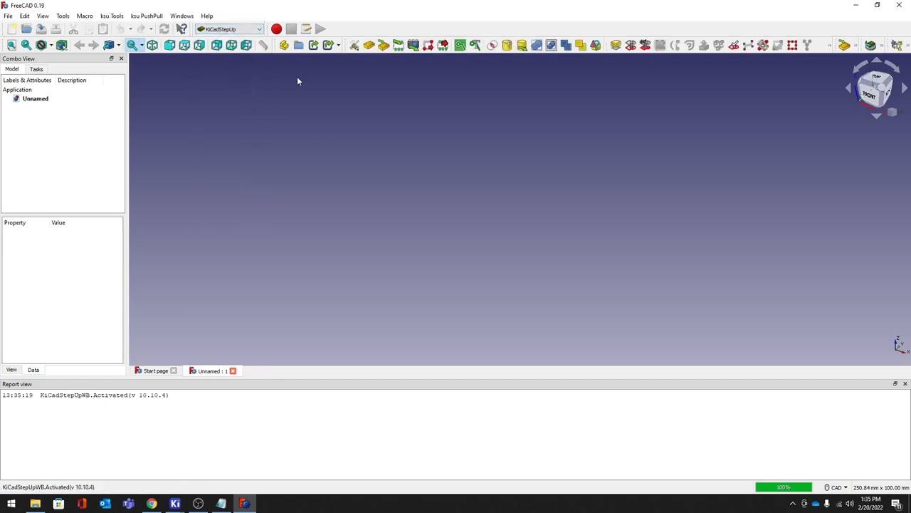
- Load the KiCad board and bring in botPads, botTracks and botZones as copper objects
{"action": "left_click", "coordinate": [27, 29]}
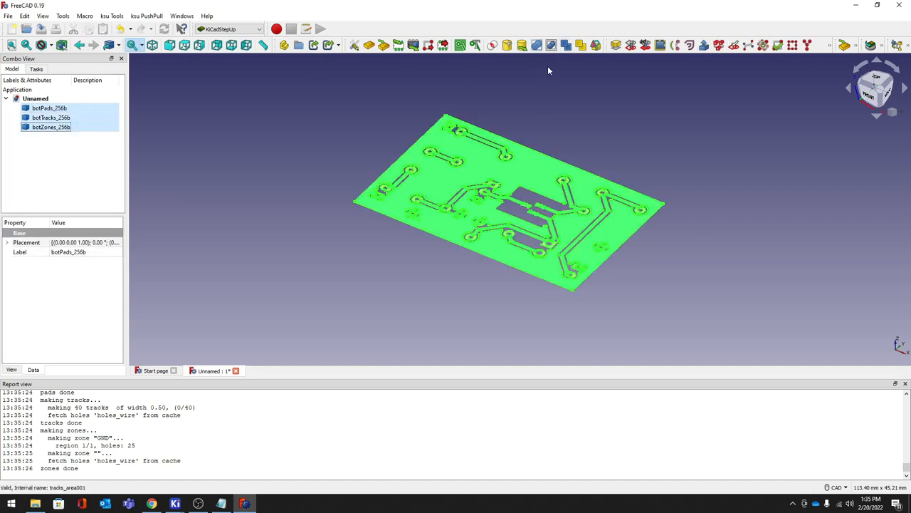
{"action": "mouse_move", "coordinate": [536, 45]}
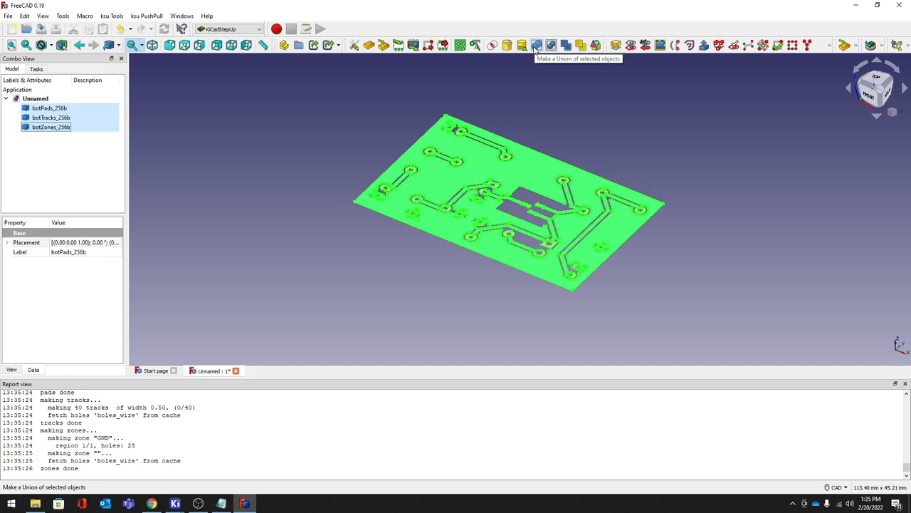
- Union the pads, tracks and zones, then extrude the merged shape 1 mm along Z -1
{"action": "left_click", "coordinate": [536, 45]}
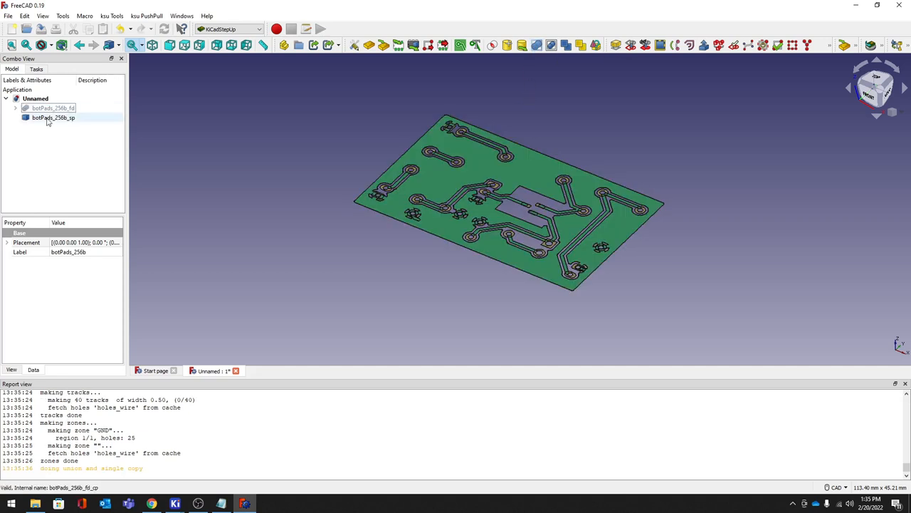
{"action": "left_click", "coordinate": [53, 118]}
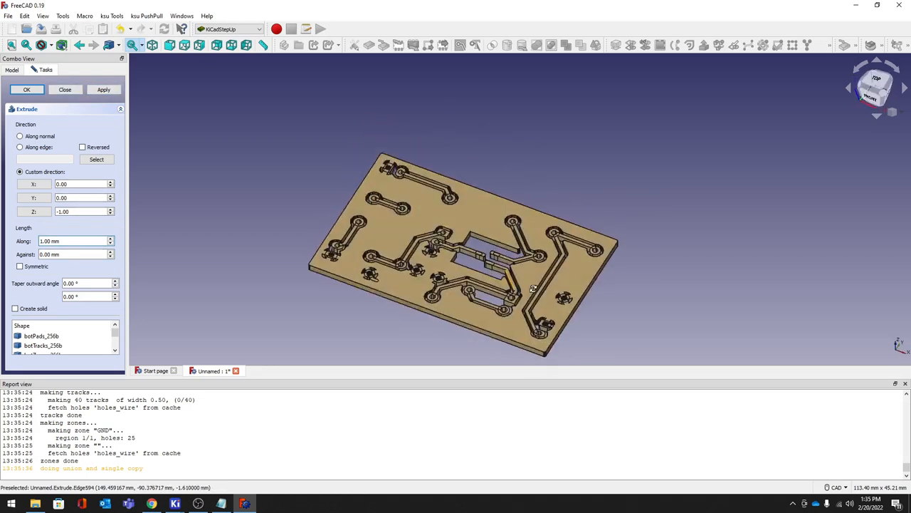
{"action": "left_click", "coordinate": [427, 242]}
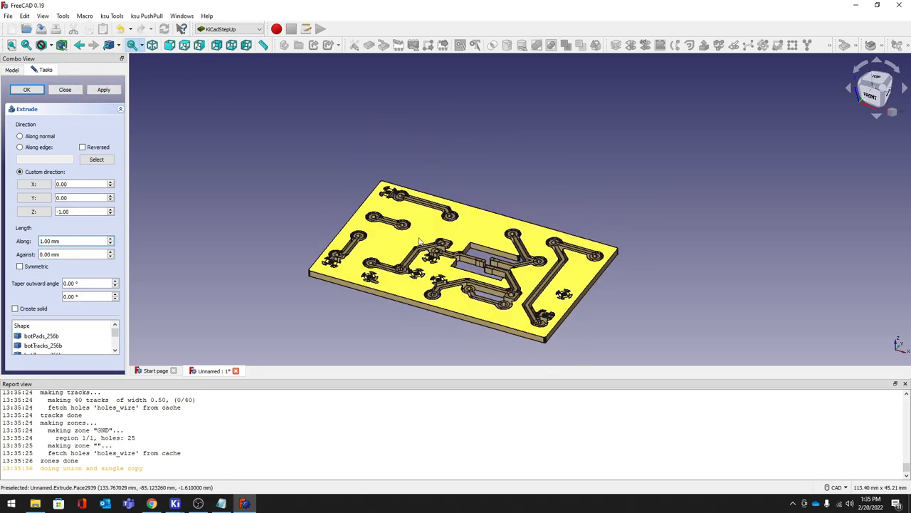
{"action": "left_click", "coordinate": [26, 89]}
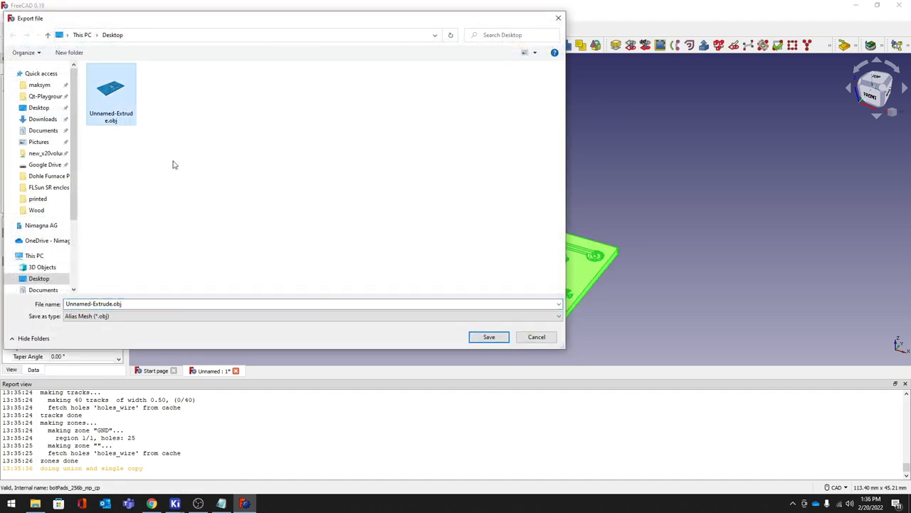
- Save the extrusion to the Desktop as Unnamed-Extrude.obj in Alias Mesh format
{"action": "left_click", "coordinate": [489, 337]}
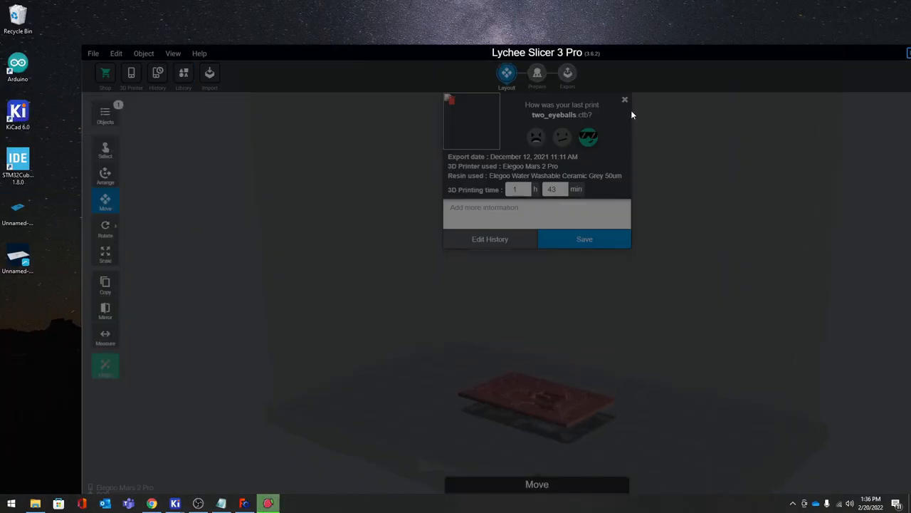
- Dismiss the 'How was your last print' popup and bring up printer and resin settings
{"action": "left_click", "coordinate": [625, 99]}
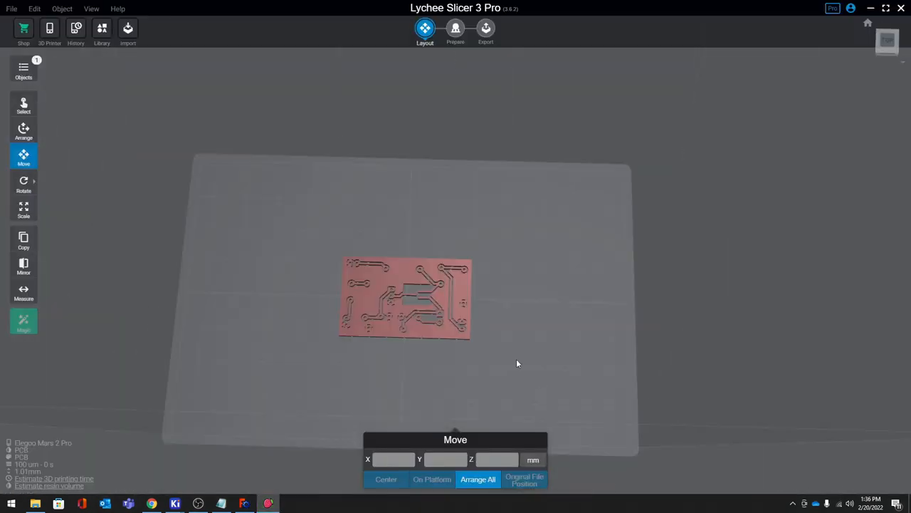
{"action": "left_click", "coordinate": [49, 32]}
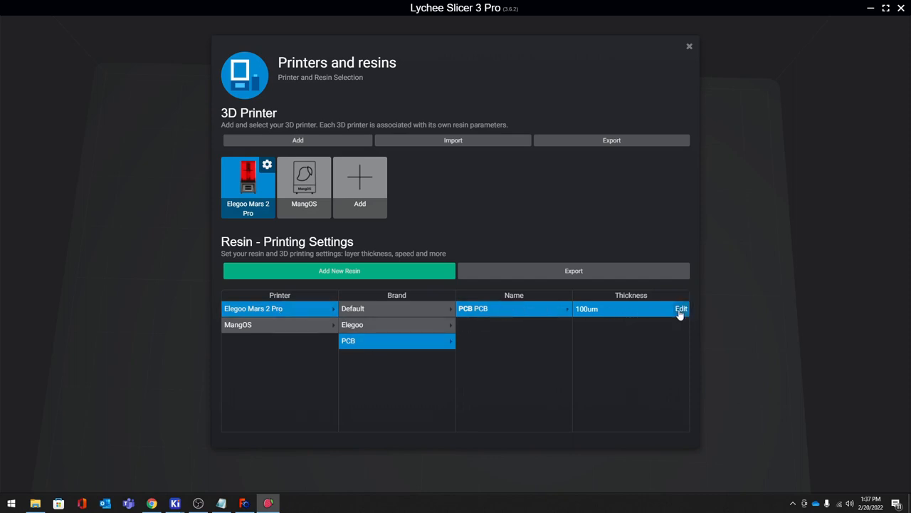
- Set the PCB 100um resin's Burn In Exposure Time to 60 s, save, and move to slicing
{"action": "left_click", "coordinate": [680, 308]}
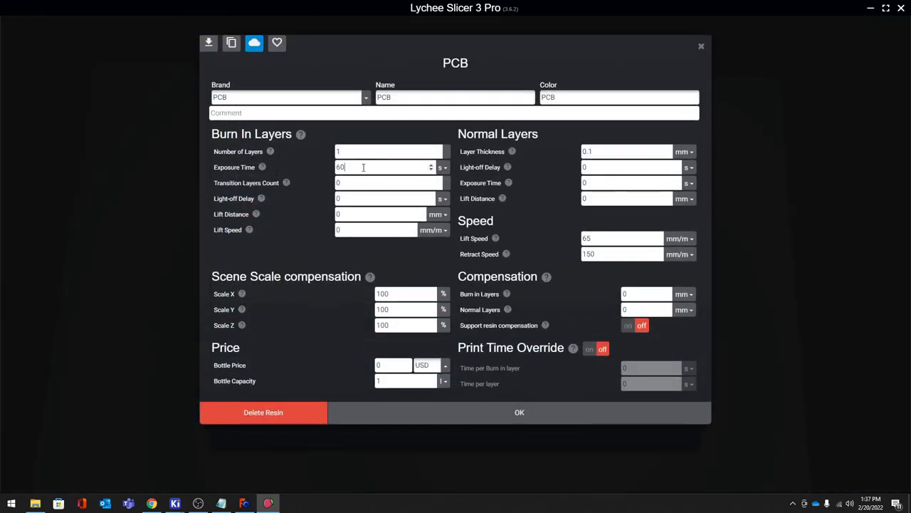
{"action": "triple_click", "coordinate": [384, 166]}
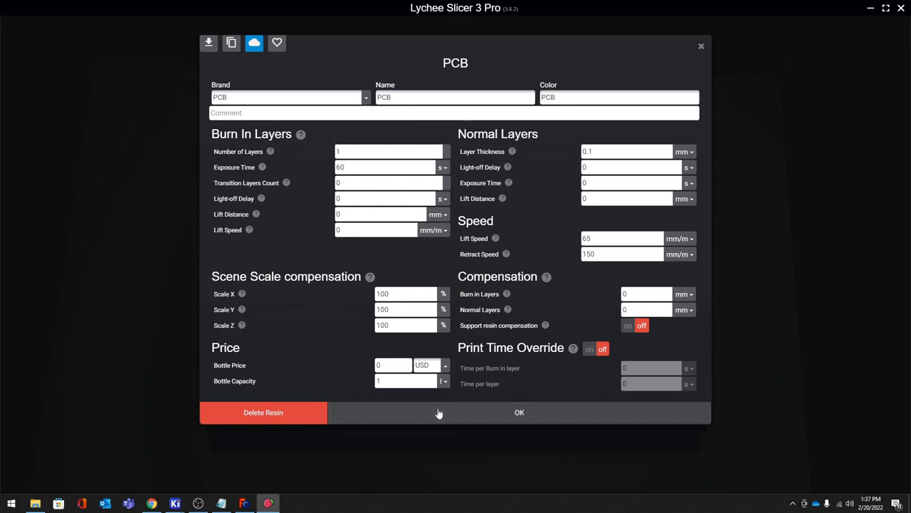
{"action": "left_click", "coordinate": [519, 411]}
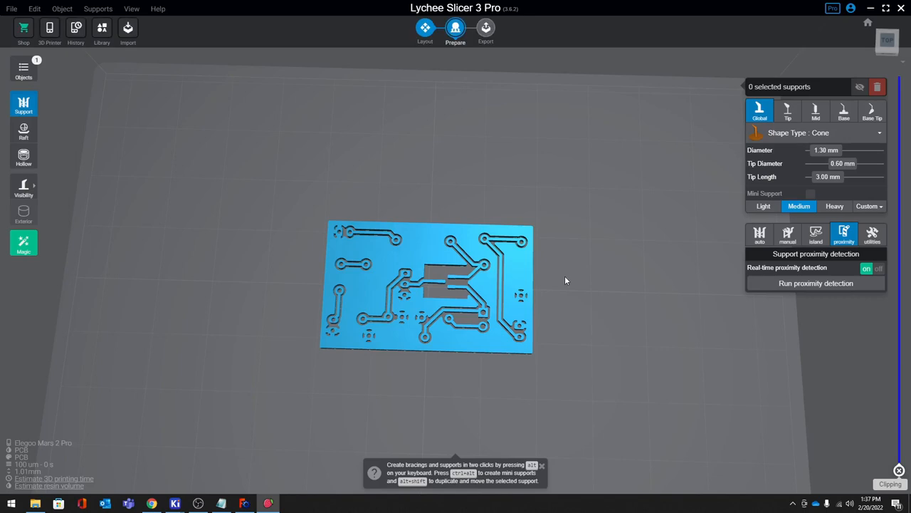
{"action": "left_click", "coordinate": [486, 32]}
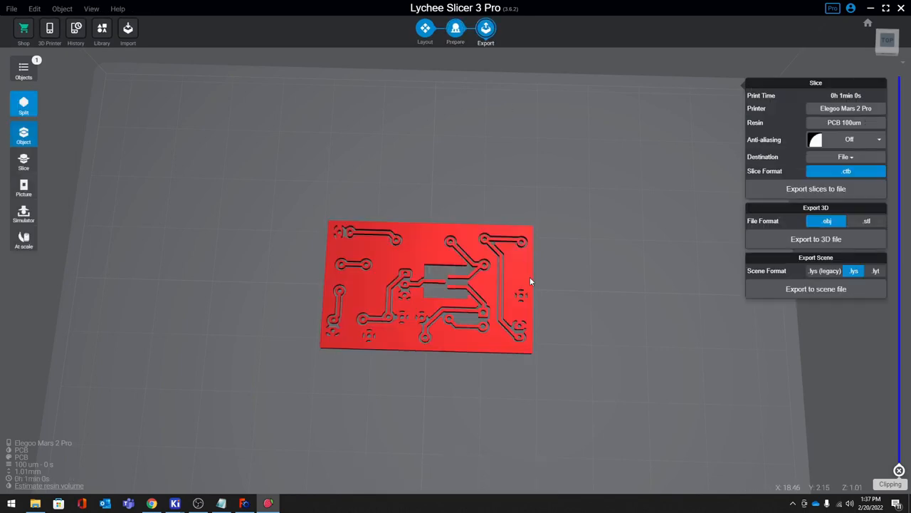